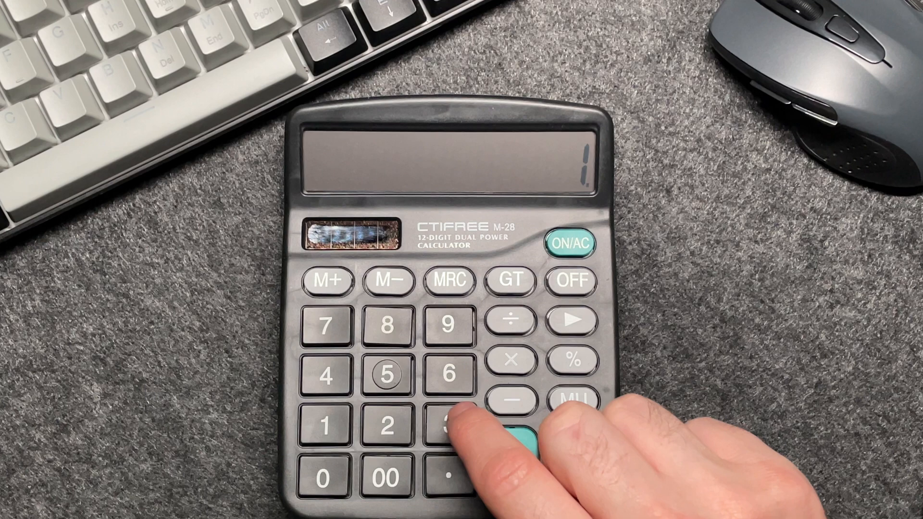
pyautogui.click(449, 426)
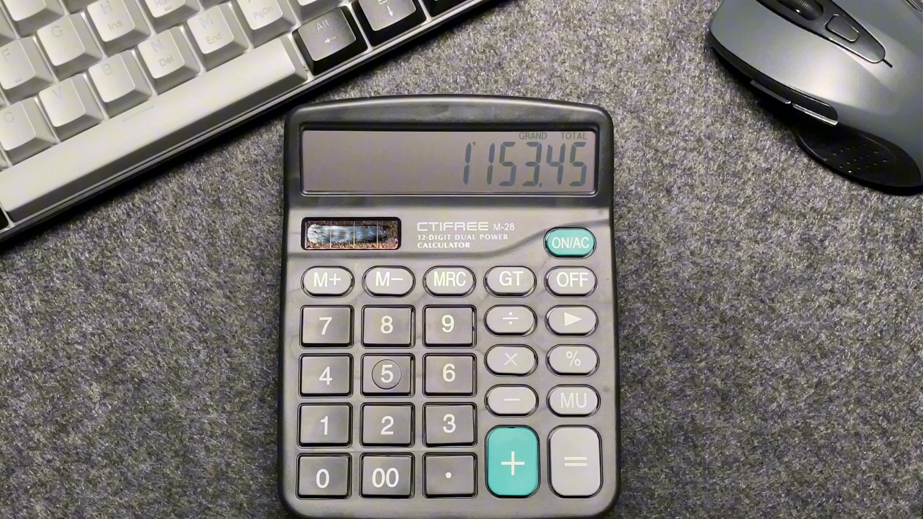
pyautogui.click(569, 244)
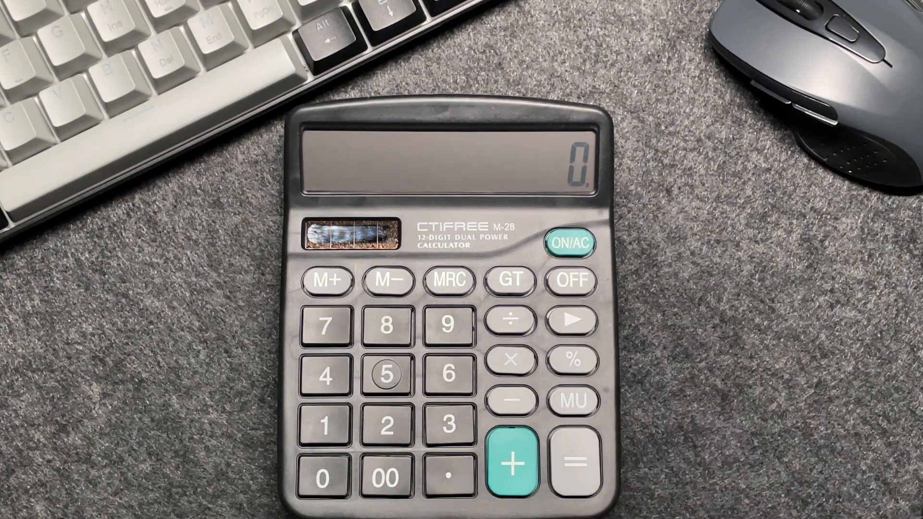